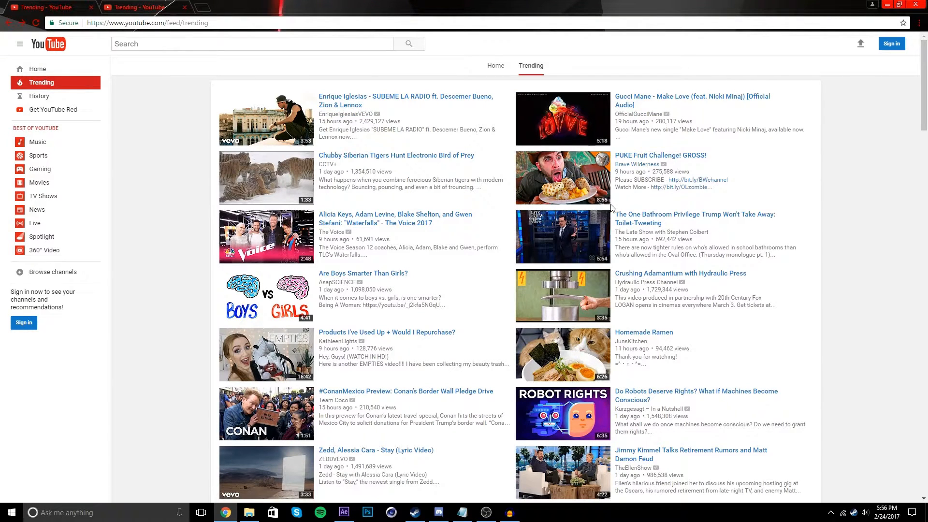
{"action": "mouse_move", "coordinate": [720, 354]}
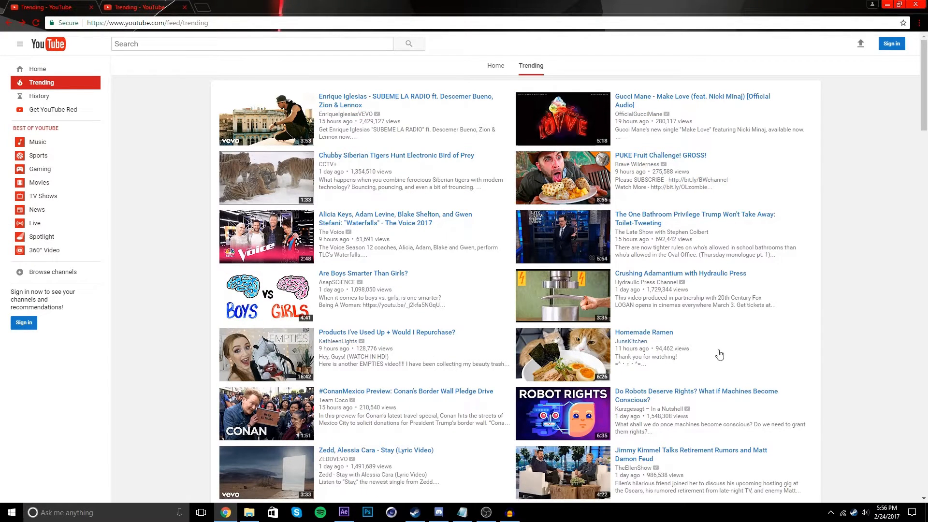
{"action": "mouse_move", "coordinate": [811, 333]}
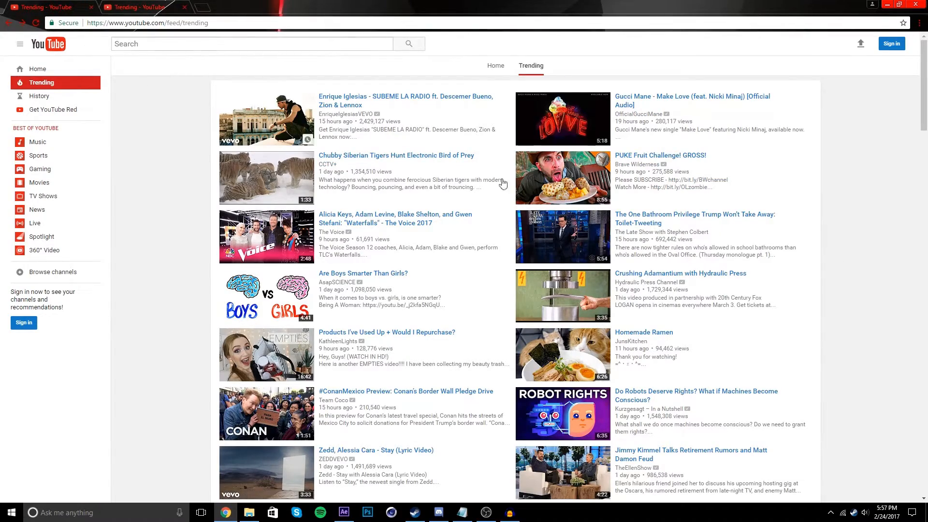
Open the PUKE Fruit Challenge video, return to the Trending list, and scroll it
{"action": "left_click", "coordinate": [266, 177]}
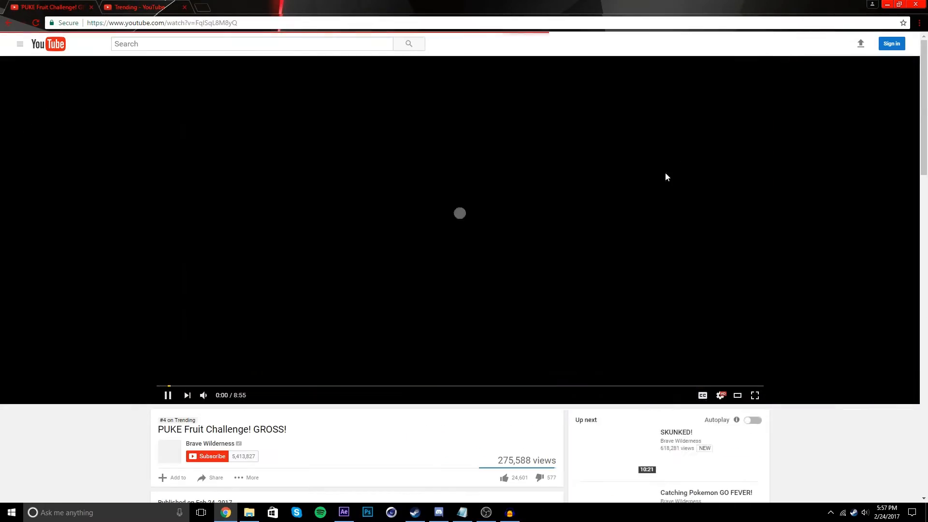
{"action": "left_click", "coordinate": [137, 6]}
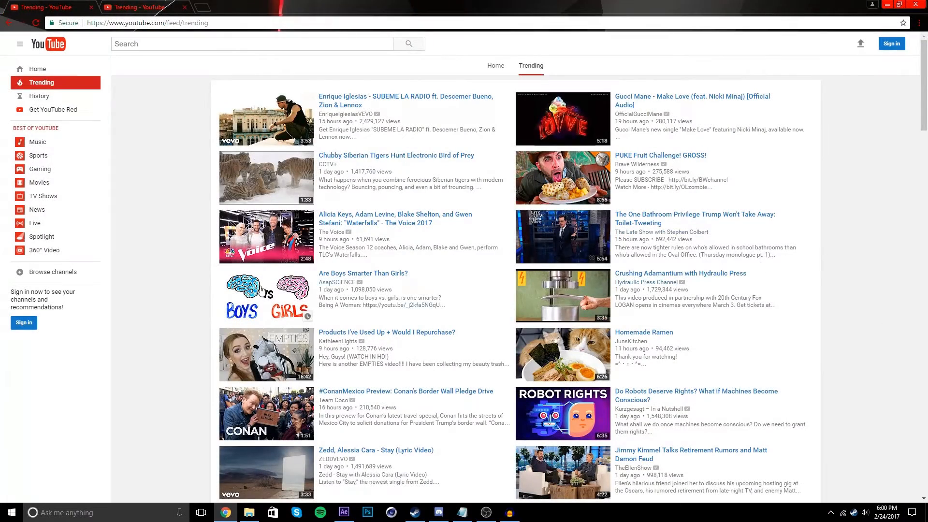
{"action": "scroll", "scroll_direction": "down", "scroll_amount": 3}
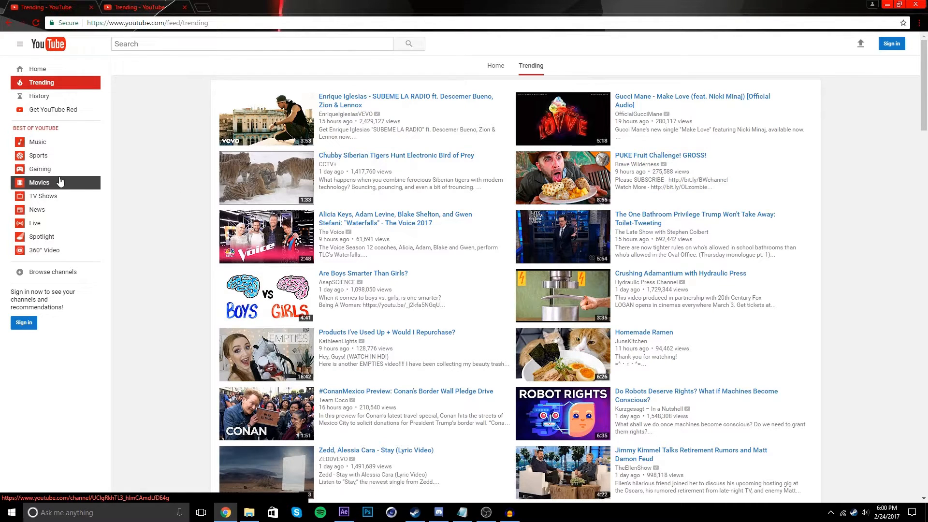
{"action": "mouse_move", "coordinate": [39, 182]}
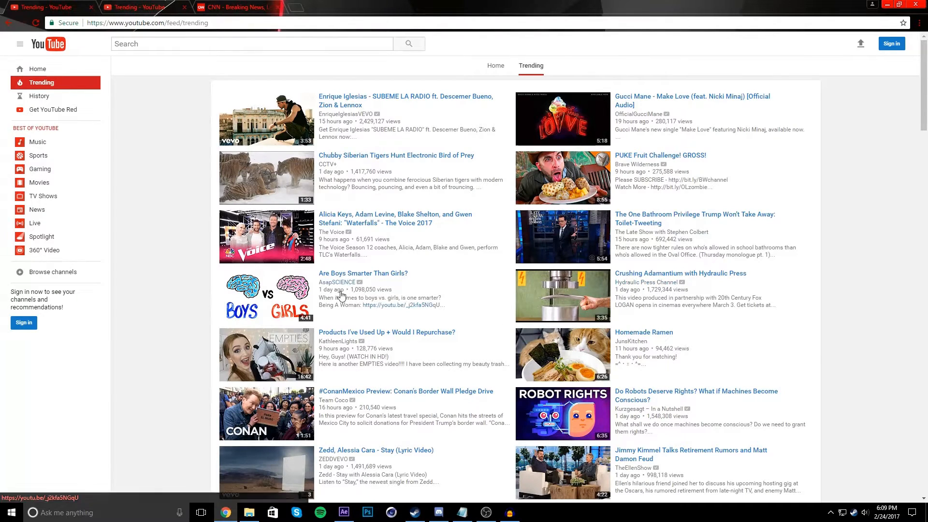
Scroll CNN's homepage to the footer and back, then close the extra Entertainment News tab
{"action": "left_click", "coordinate": [231, 6]}
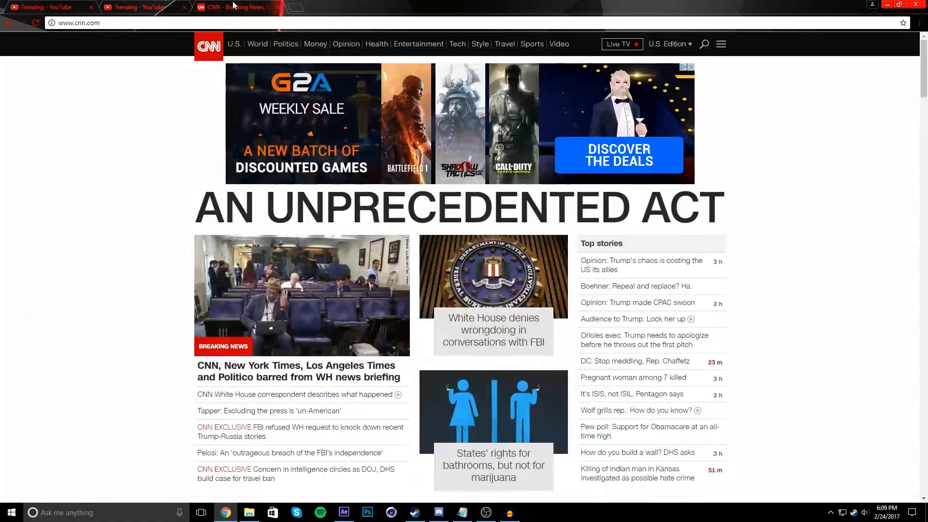
{"action": "mouse_move", "coordinate": [301, 5]}
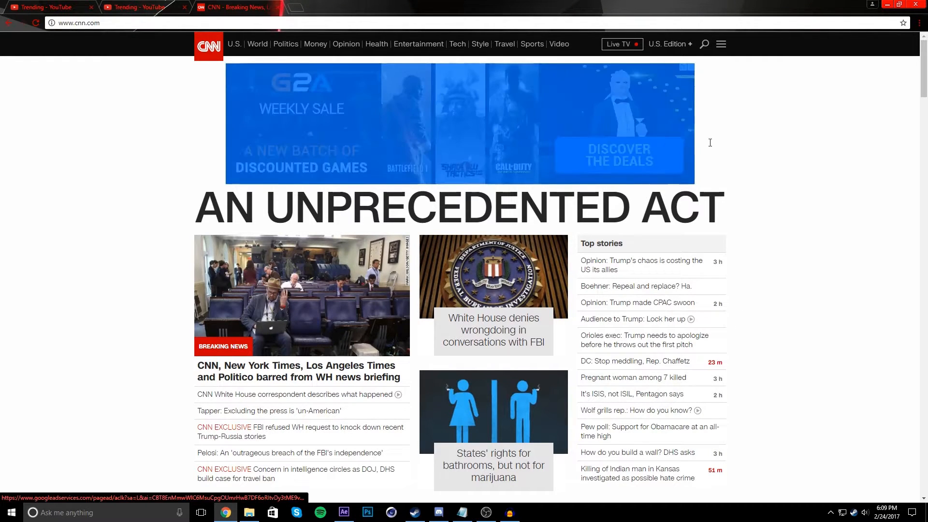
{"action": "scroll", "scroll_direction": "down", "scroll_amount": 3}
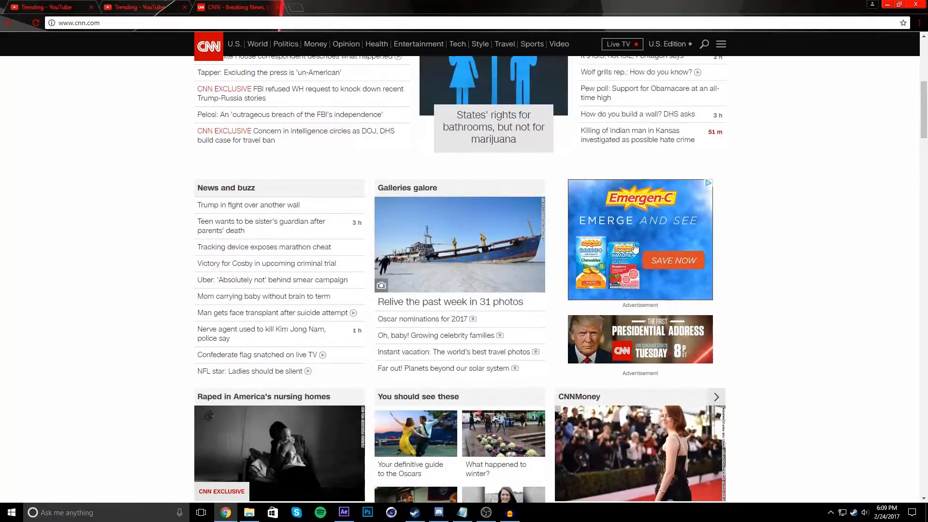
{"action": "scroll", "scroll_direction": "down", "scroll_amount": 3}
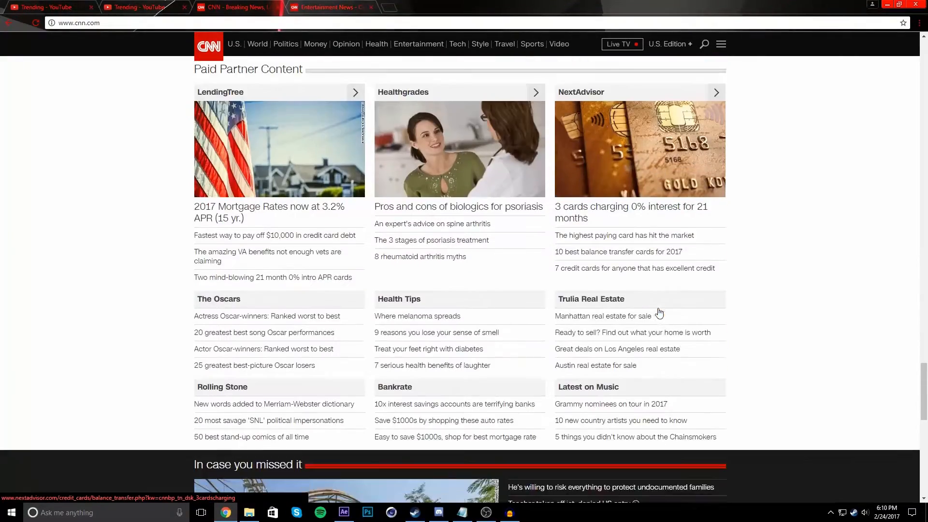
{"action": "scroll", "scroll_direction": "down", "scroll_amount": 3}
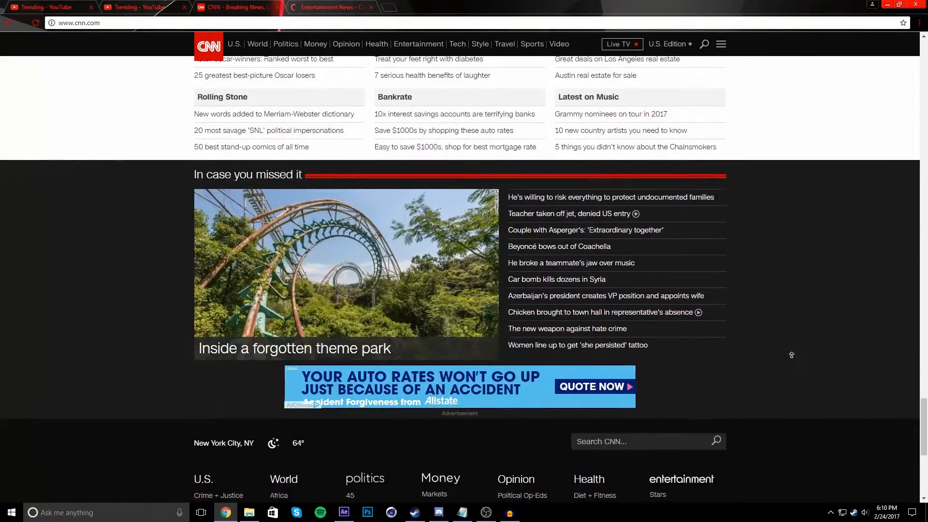
{"action": "scroll", "scroll_direction": "up", "scroll_amount": 3}
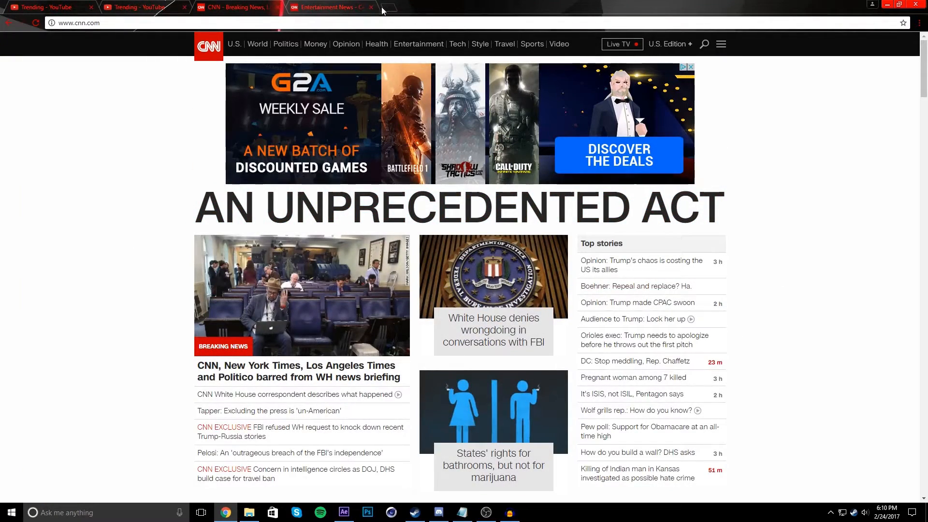
{"action": "left_click", "coordinate": [371, 7]}
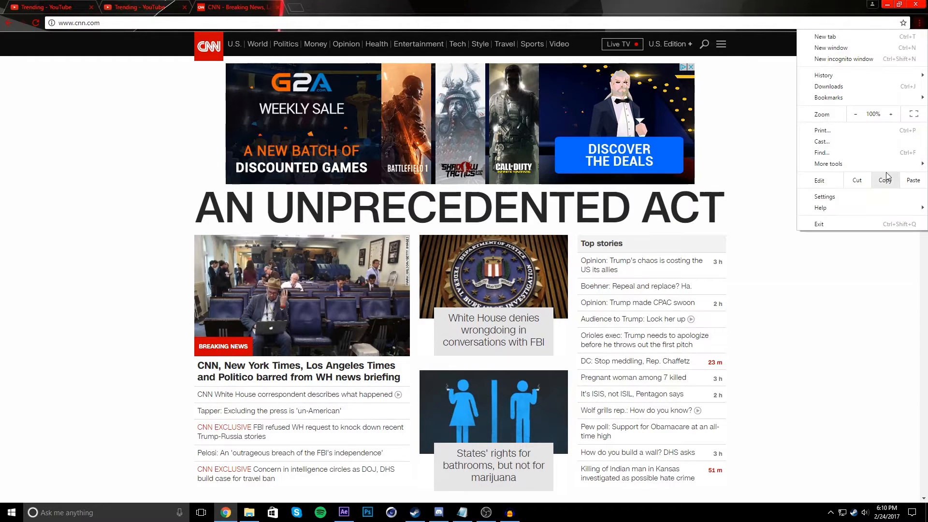
Open Chrome's Extensions page from More tools and follow 'Get more extensions' to the Web Store
{"action": "left_click", "coordinate": [828, 163]}
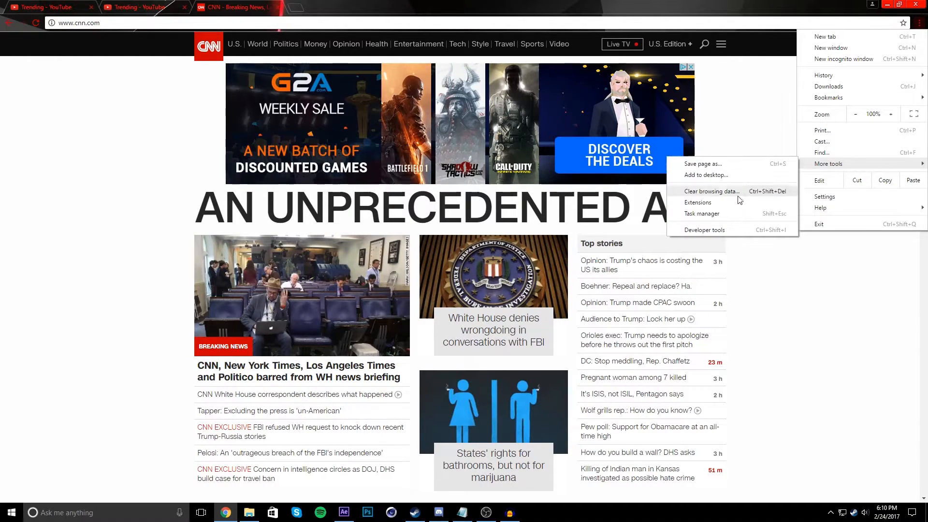
{"action": "left_click", "coordinate": [698, 203]}
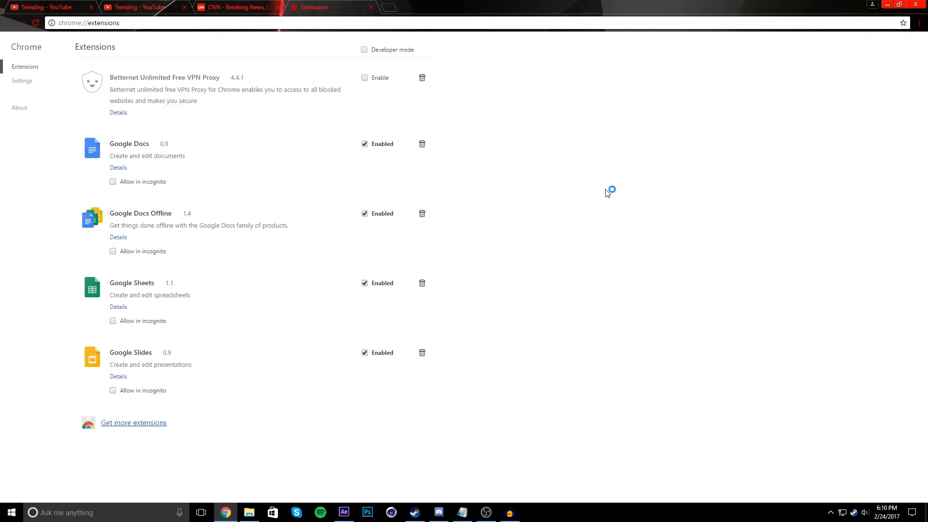
{"action": "mouse_move", "coordinate": [591, 200]}
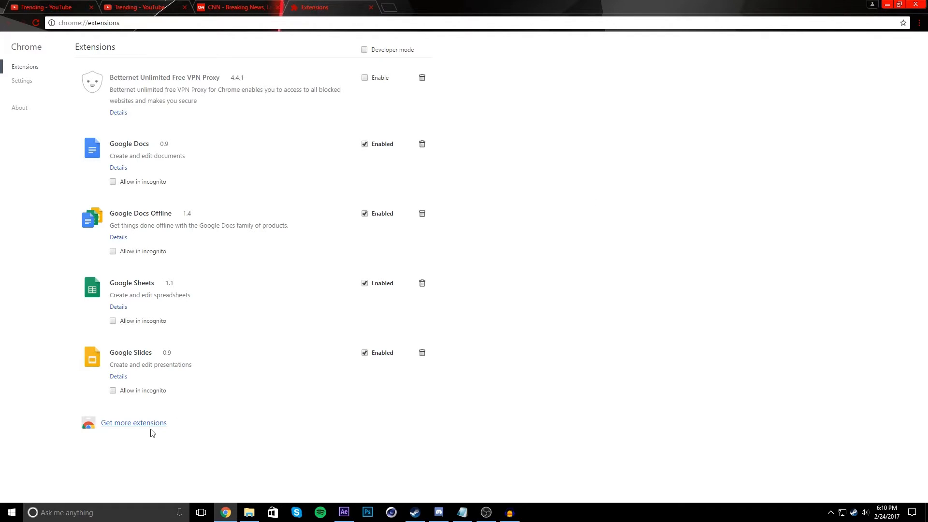
{"action": "left_click", "coordinate": [133, 422]}
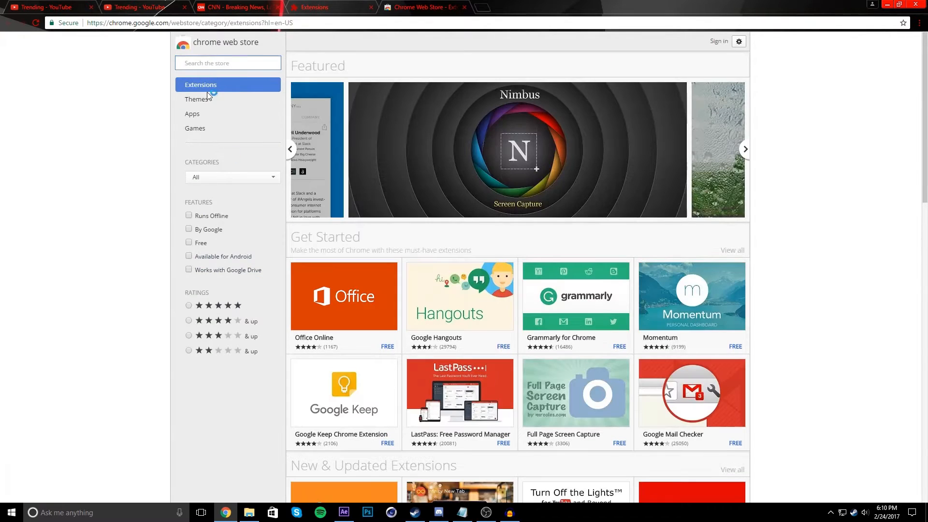
{"action": "mouse_move", "coordinate": [240, 58]}
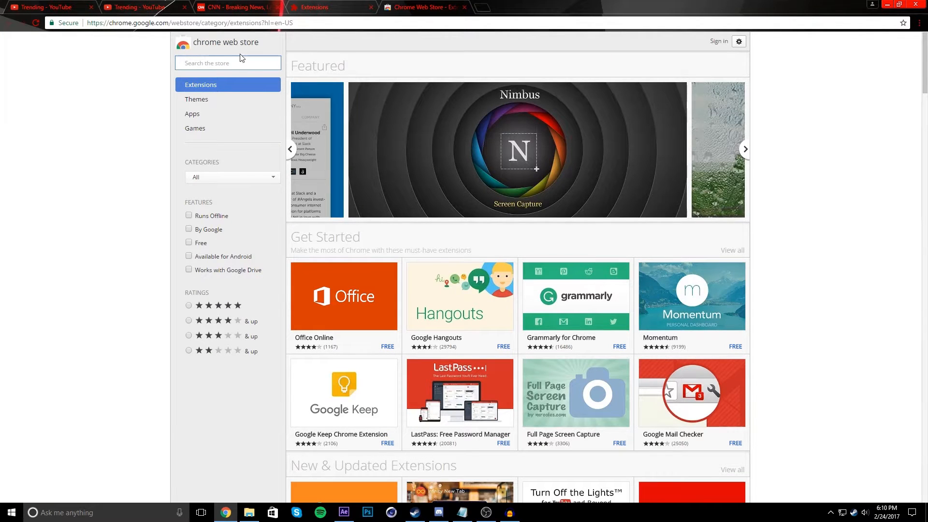
Search the Web Store for 'adblock' and add the AdBlock extension to Chrome
{"action": "type", "text": "adblock"}
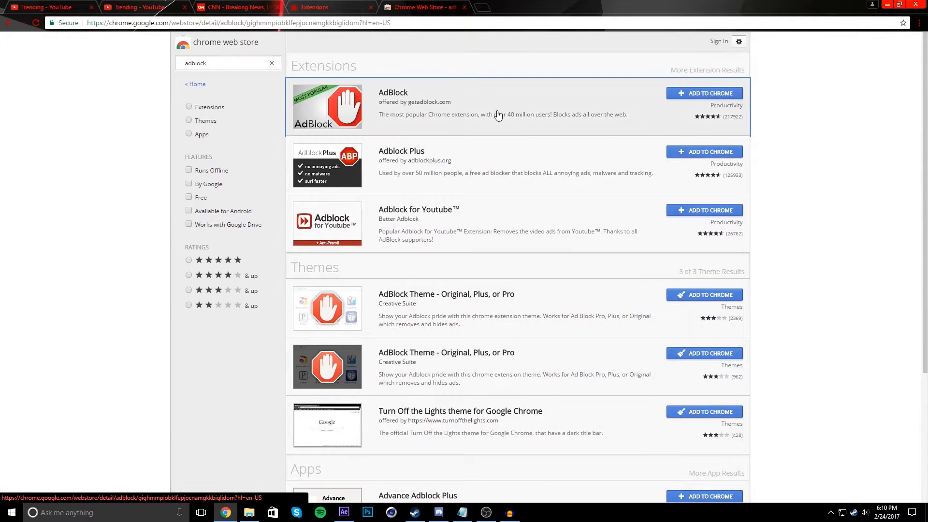
{"action": "left_click", "coordinate": [392, 93]}
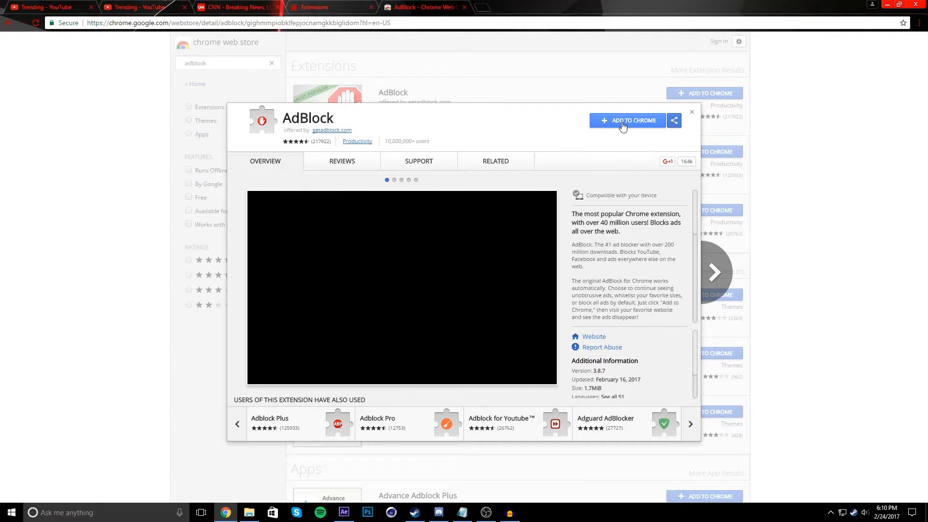
{"action": "left_click", "coordinate": [626, 120]}
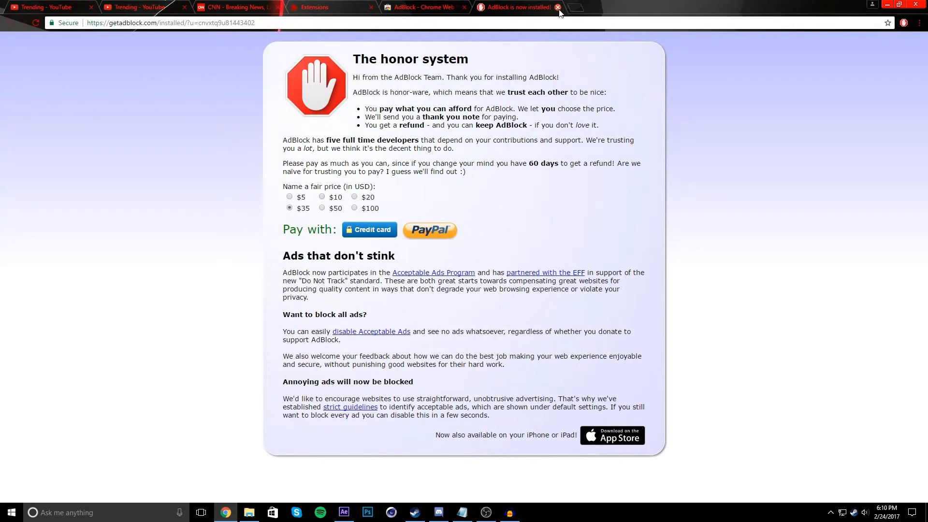
Verify AdBlock shows Enabled on the extensions page, then close and relaunch Chrome
{"action": "left_click", "coordinate": [556, 8]}
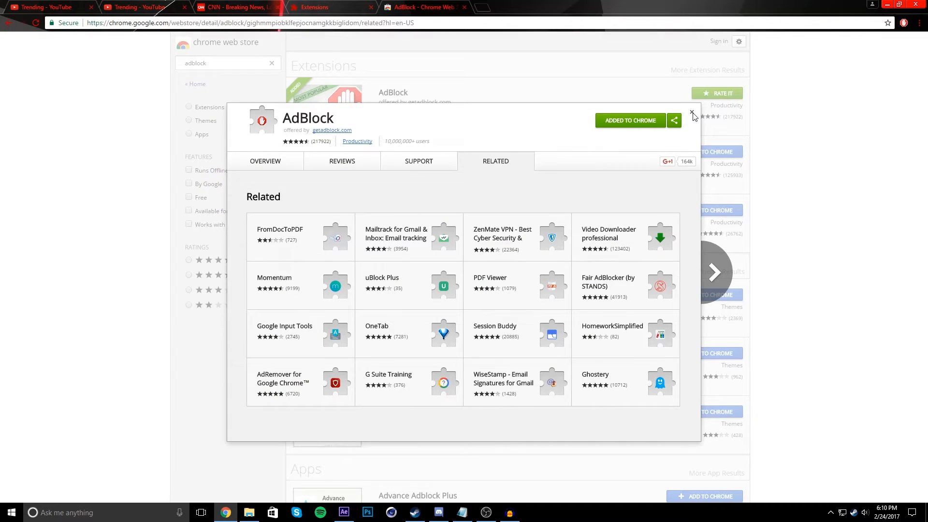
{"action": "left_click", "coordinate": [320, 7]}
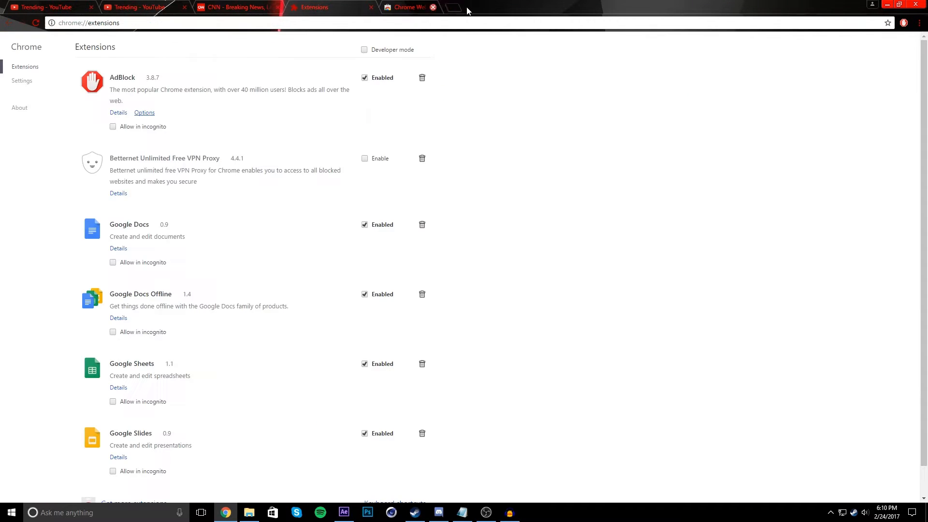
{"action": "left_click", "coordinate": [433, 7]}
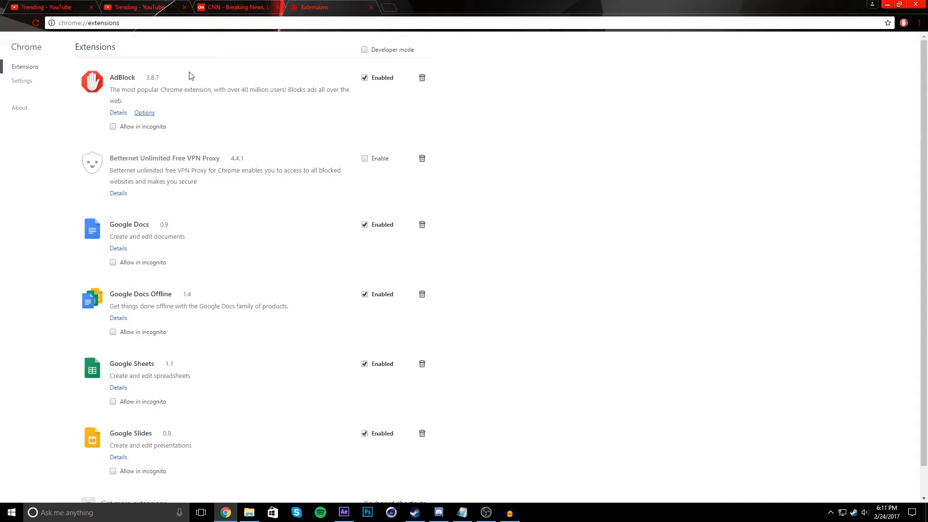
{"action": "mouse_move", "coordinate": [688, 168]}
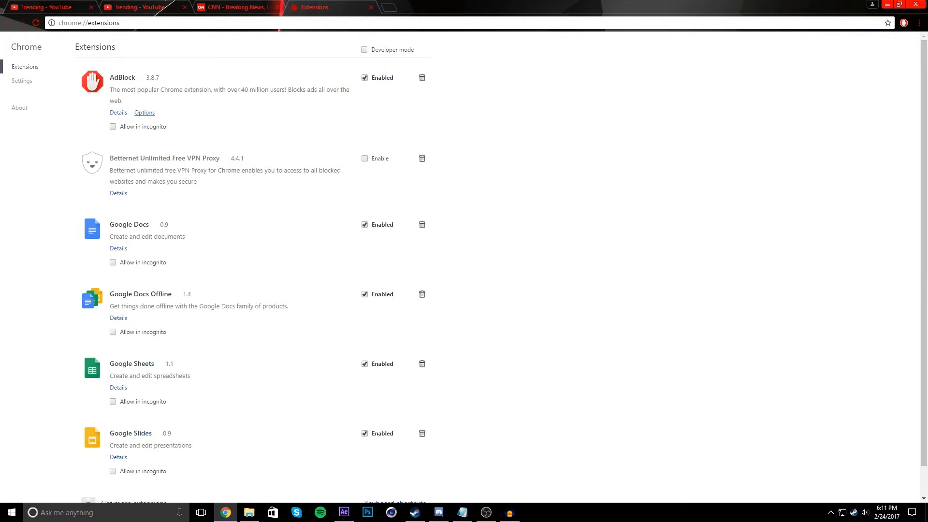
{"action": "mouse_move", "coordinate": [912, 338]}
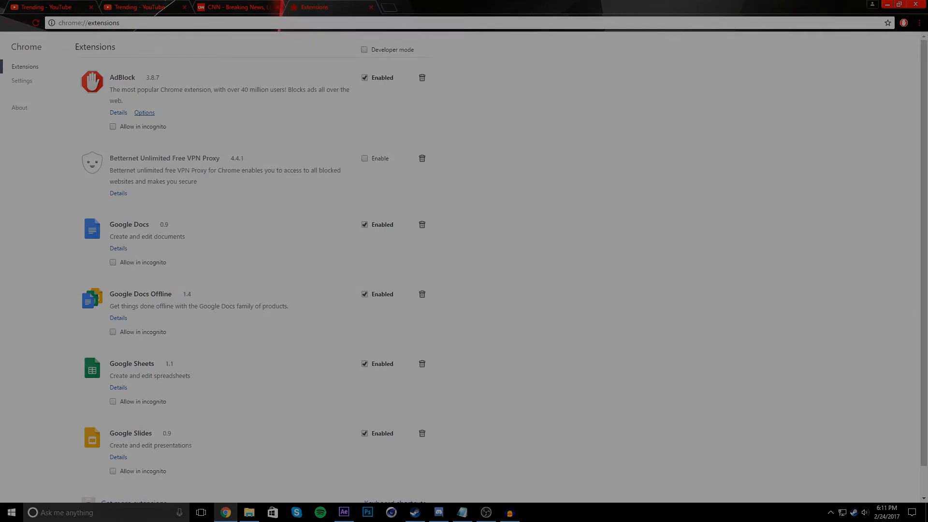
{"action": "left_click", "coordinate": [485, 512]}
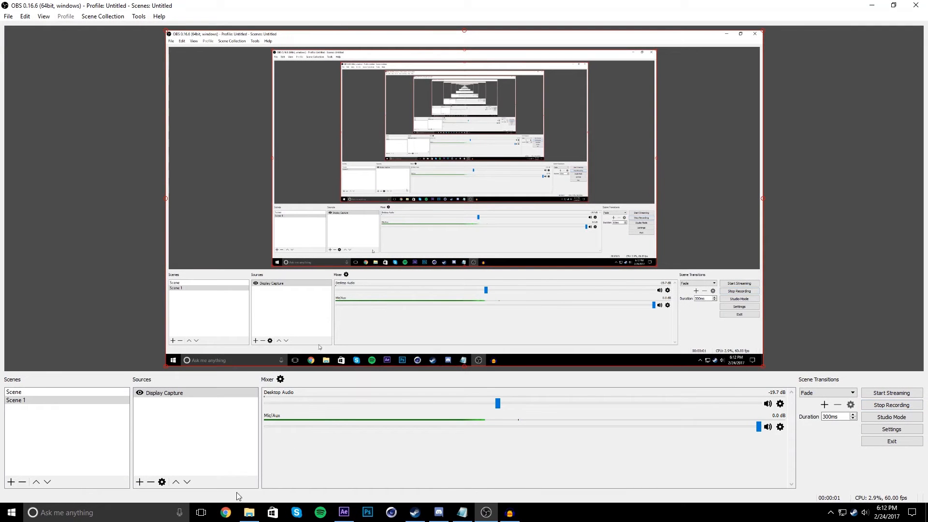
{"action": "left_click", "coordinate": [225, 512]}
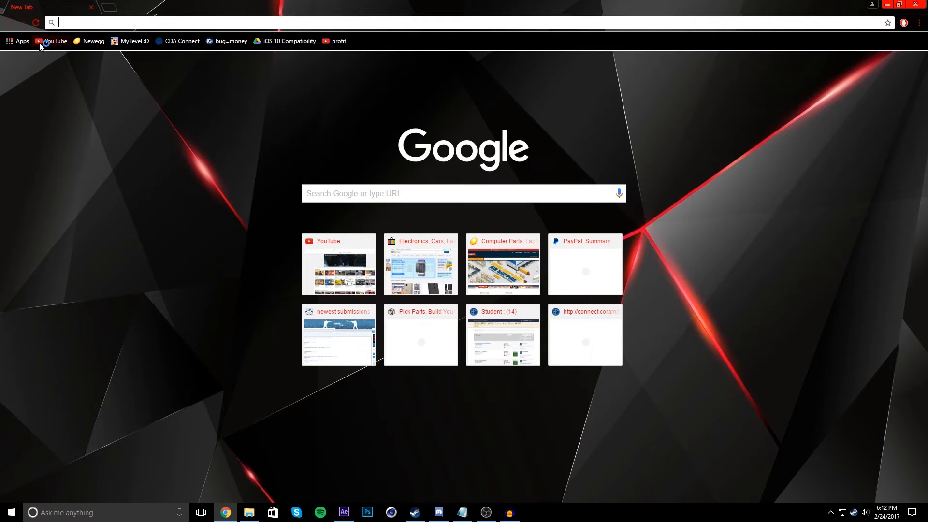
Load cnn.com and view AdBlock's counts: 14 ads blocked on the page, 24 overall
{"action": "left_click", "coordinate": [55, 41]}
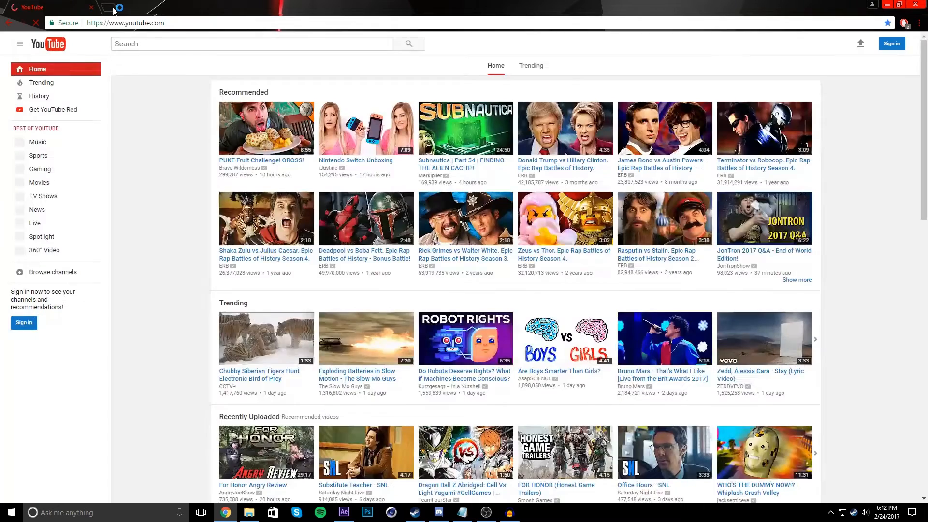
{"action": "type", "text": "cnn.com"}
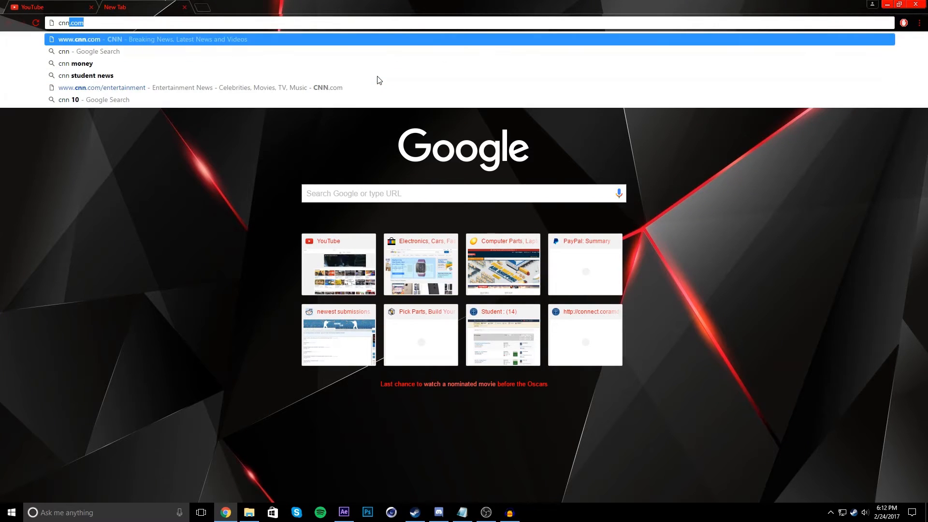
{"action": "left_click", "coordinate": [88, 39]}
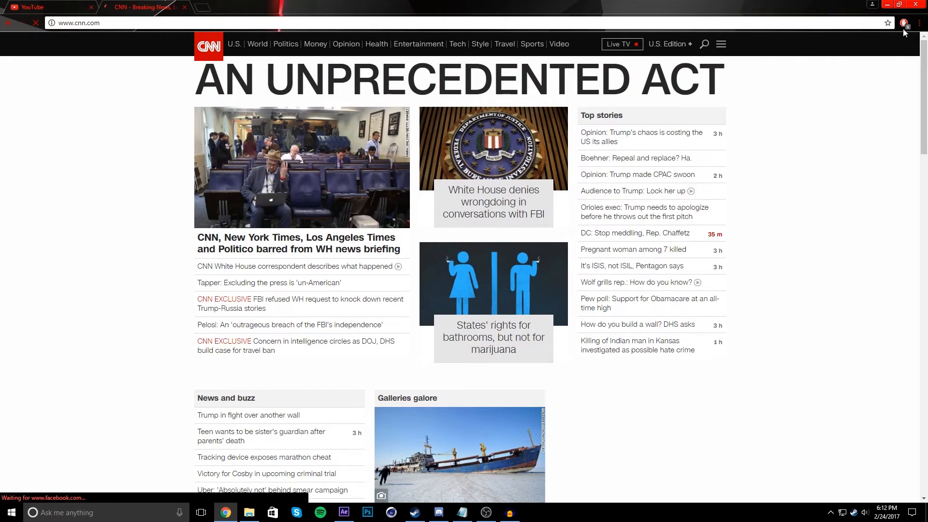
{"action": "left_click", "coordinate": [904, 23]}
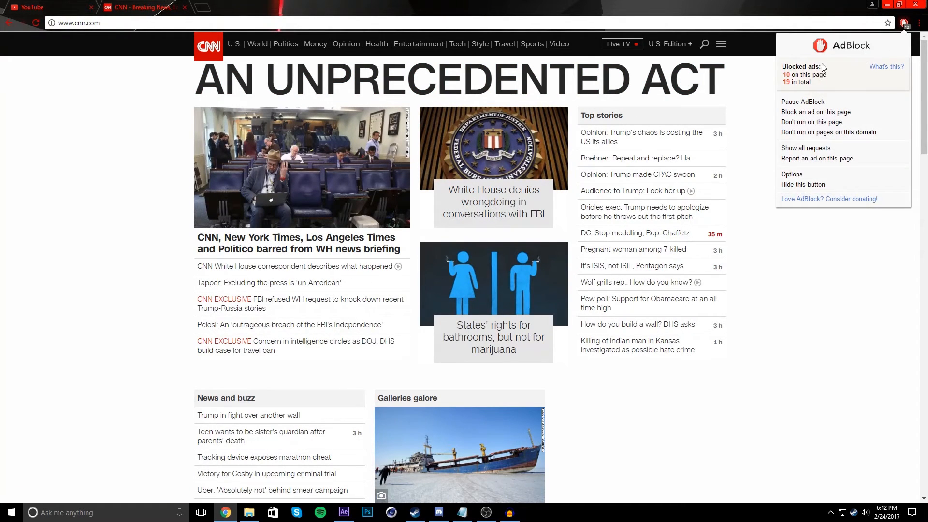
{"action": "double_click", "coordinate": [801, 75]}
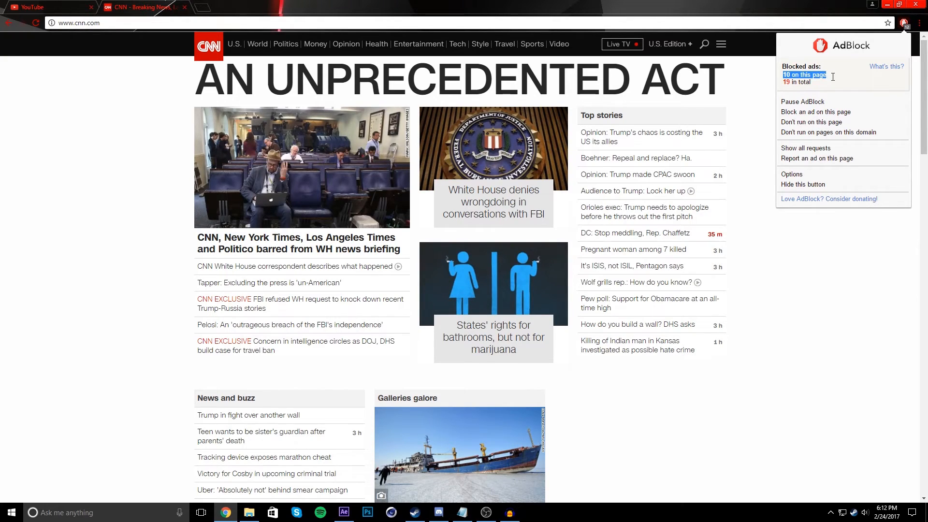
{"action": "left_click", "coordinate": [470, 114]}
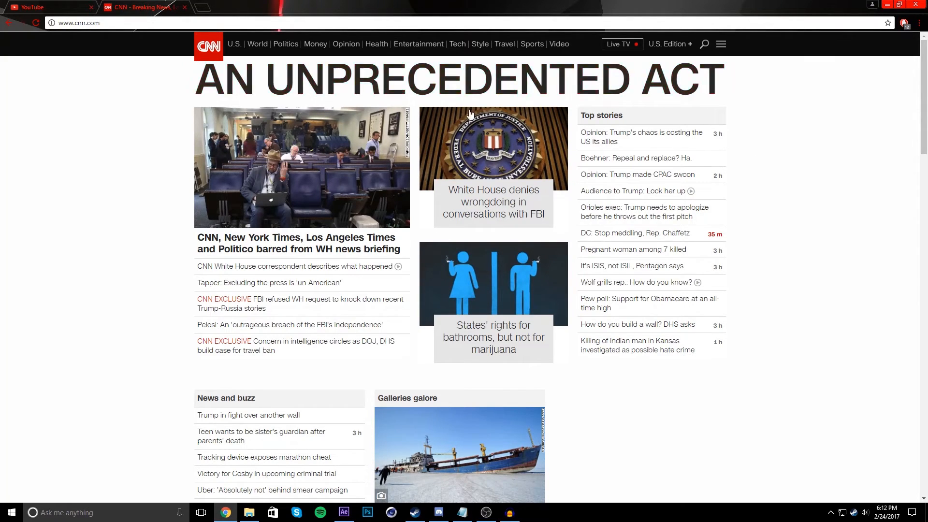
Scroll down the CNN page, recheck AdBlock's blocked-ad counts, and scroll back up
{"action": "scroll", "scroll_direction": "down", "scroll_amount": 3}
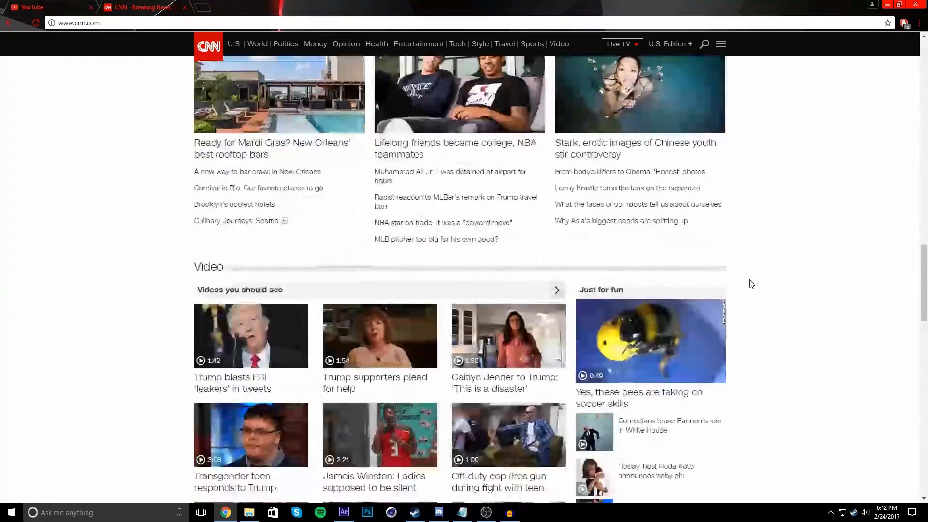
{"action": "scroll", "scroll_direction": "down", "scroll_amount": 3}
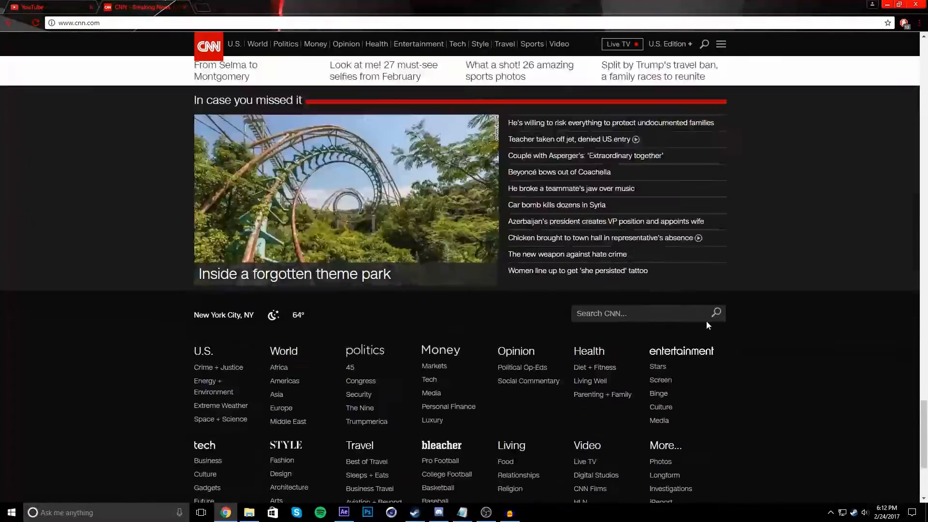
{"action": "scroll", "scroll_direction": "down", "scroll_amount": 3}
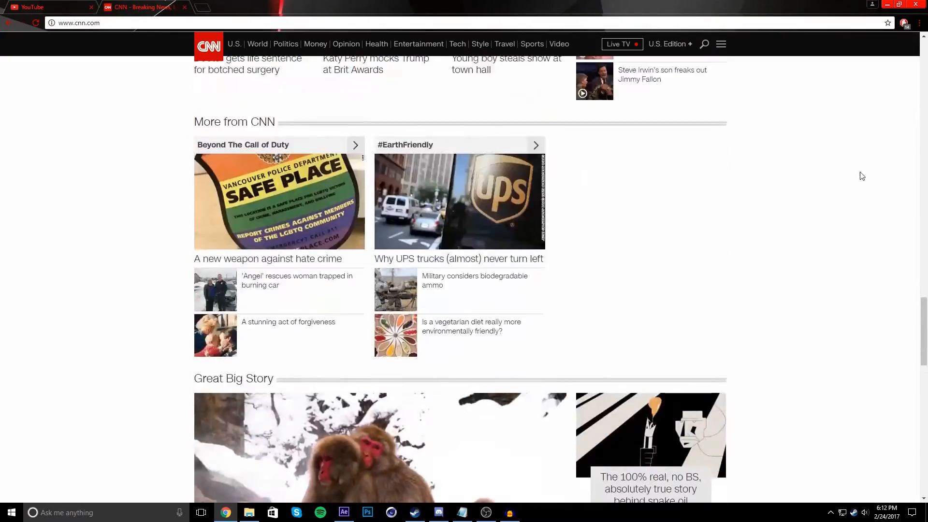
{"action": "left_click", "coordinate": [904, 23]}
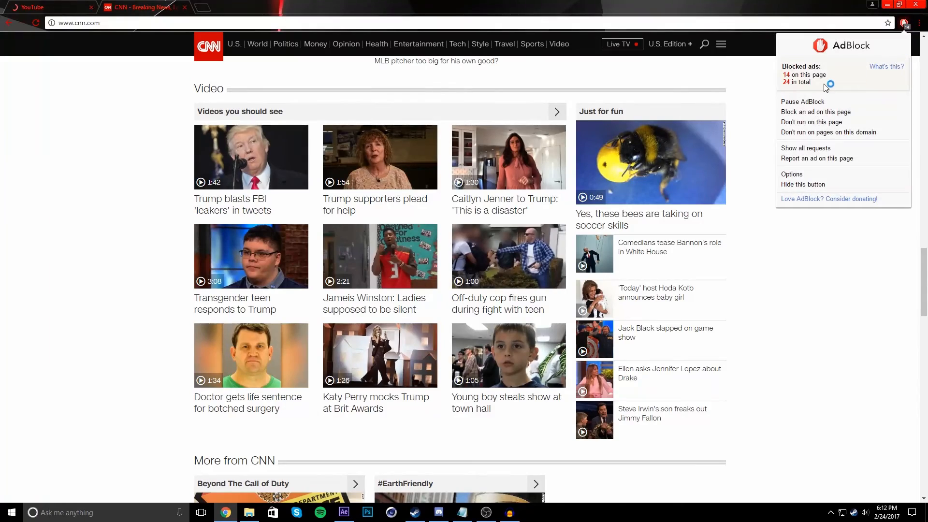
{"action": "left_click", "coordinate": [881, 324]}
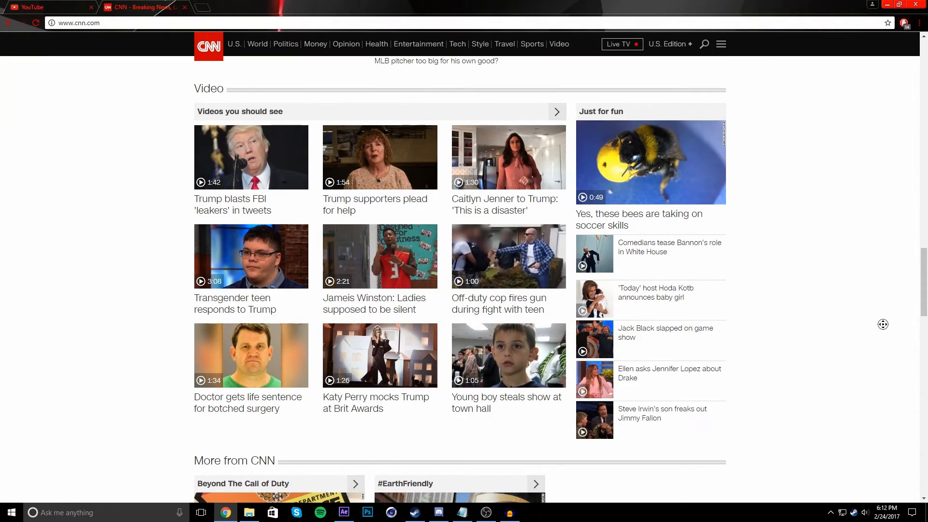
{"action": "scroll", "scroll_direction": "up", "scroll_amount": 3}
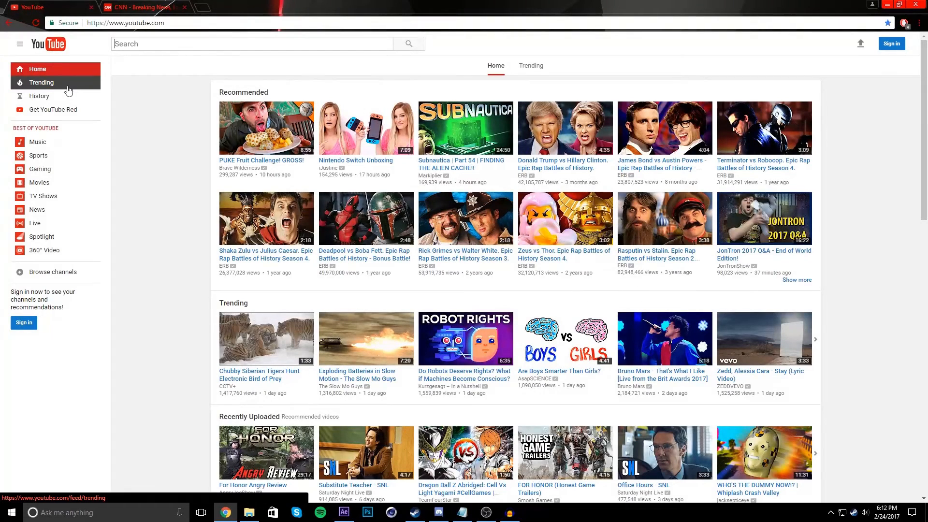
Play the Zedd and Alessia Cara 'Stay' lyric video from the Trending feed
{"action": "left_click", "coordinate": [41, 82]}
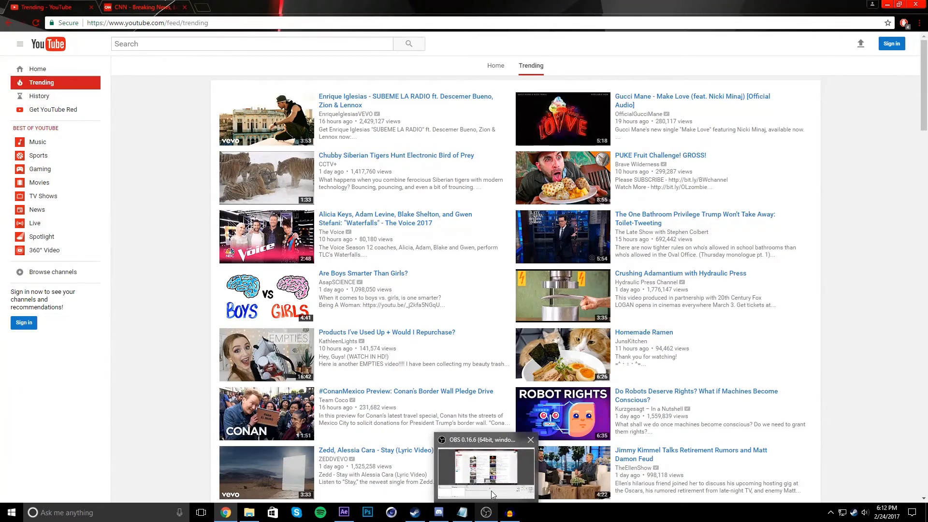
{"action": "left_click", "coordinate": [375, 450]}
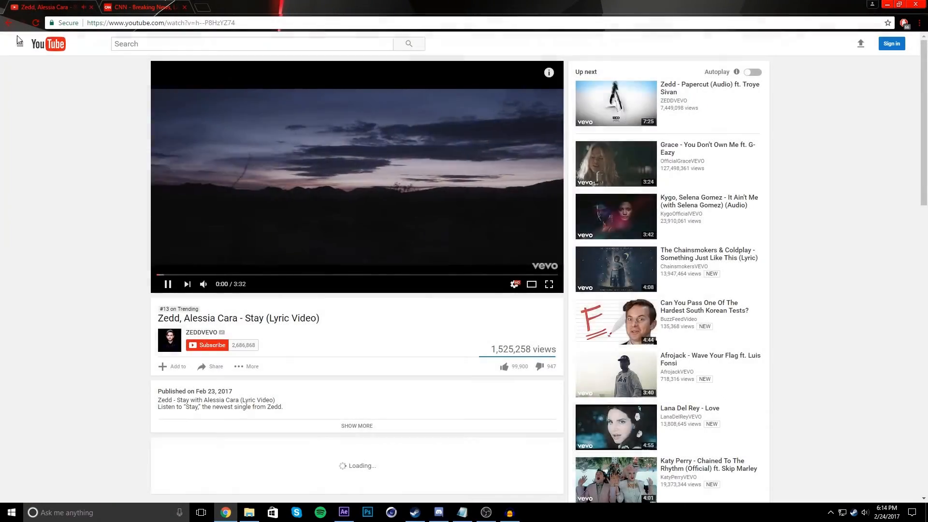